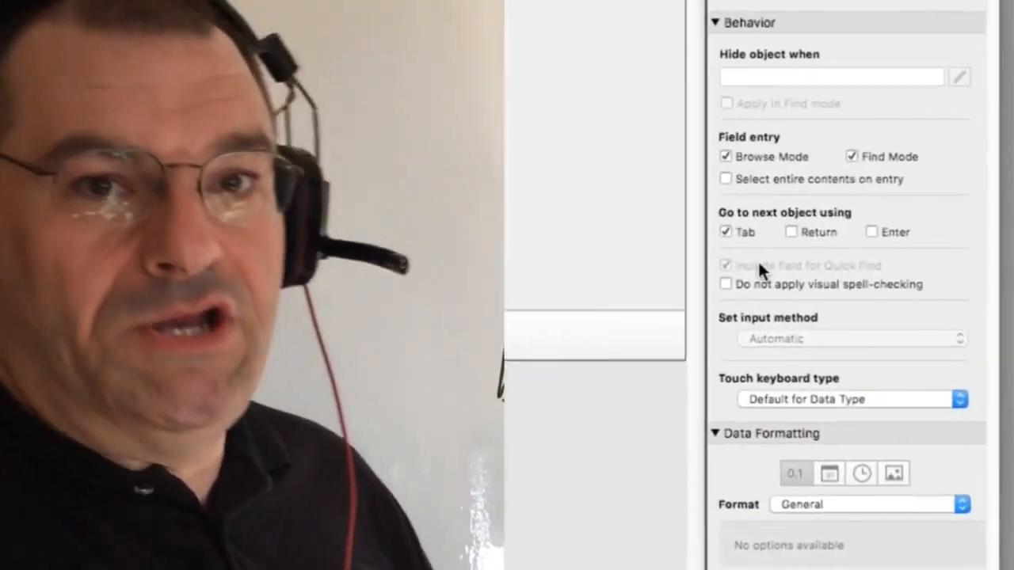
# Make the barcode field go to the next object on Return rather than Tab.
pyautogui.click(725, 232)
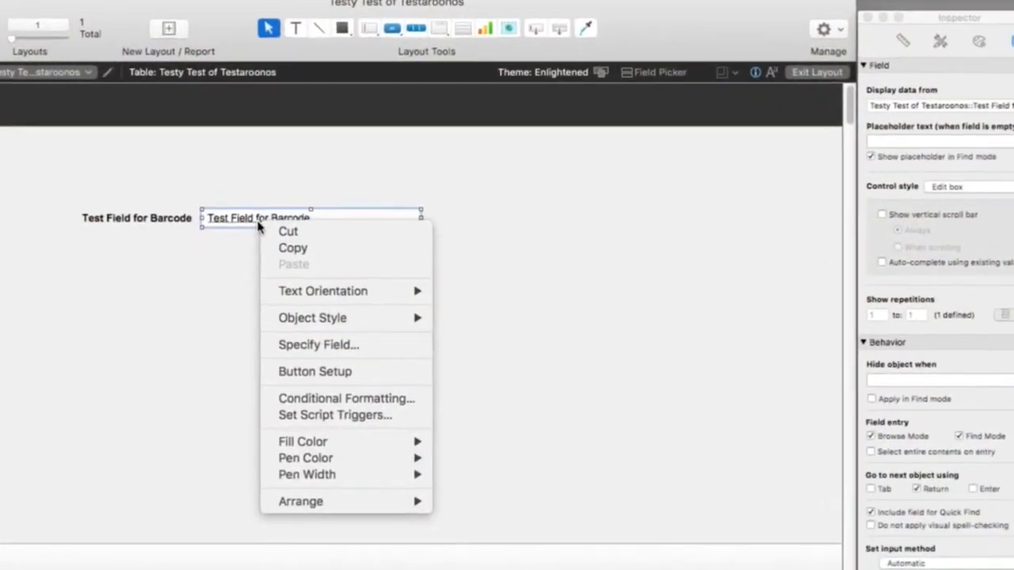
# Enable the barcode field's OnObjectExit trigger running the 'Report Error - 0001' script.
pyautogui.click(335, 415)
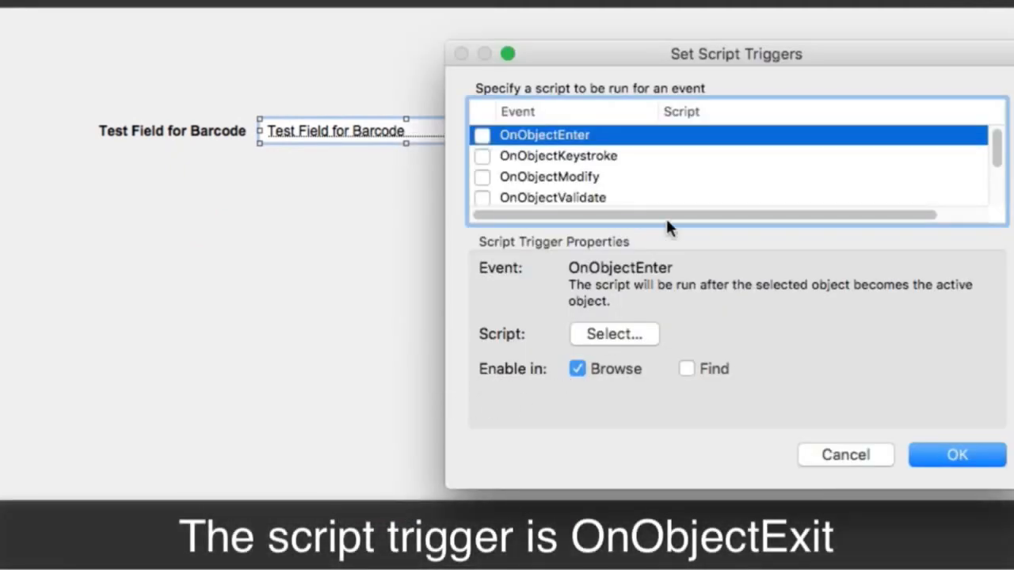
pyautogui.scroll(-3)
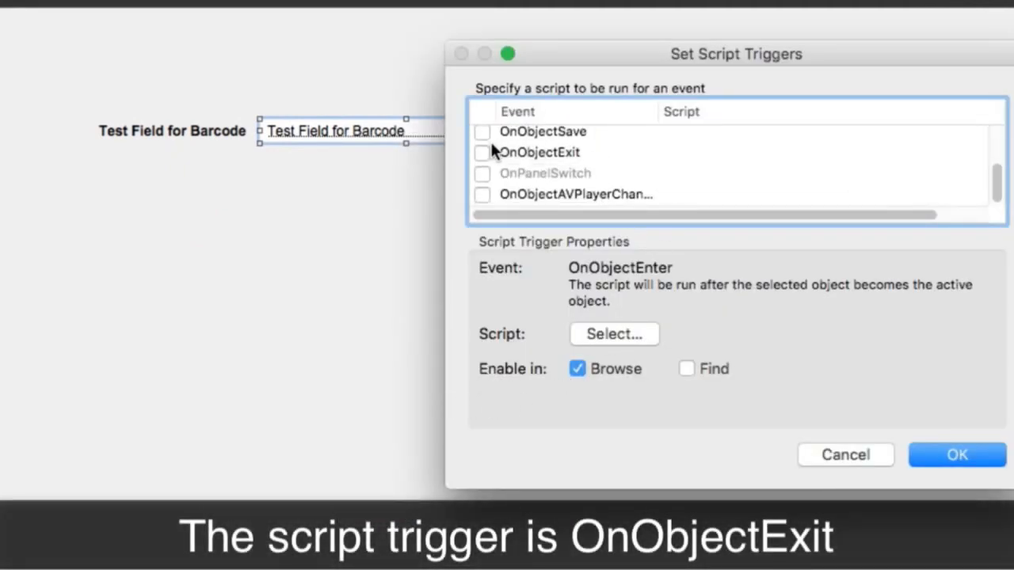
pyautogui.click(614, 333)
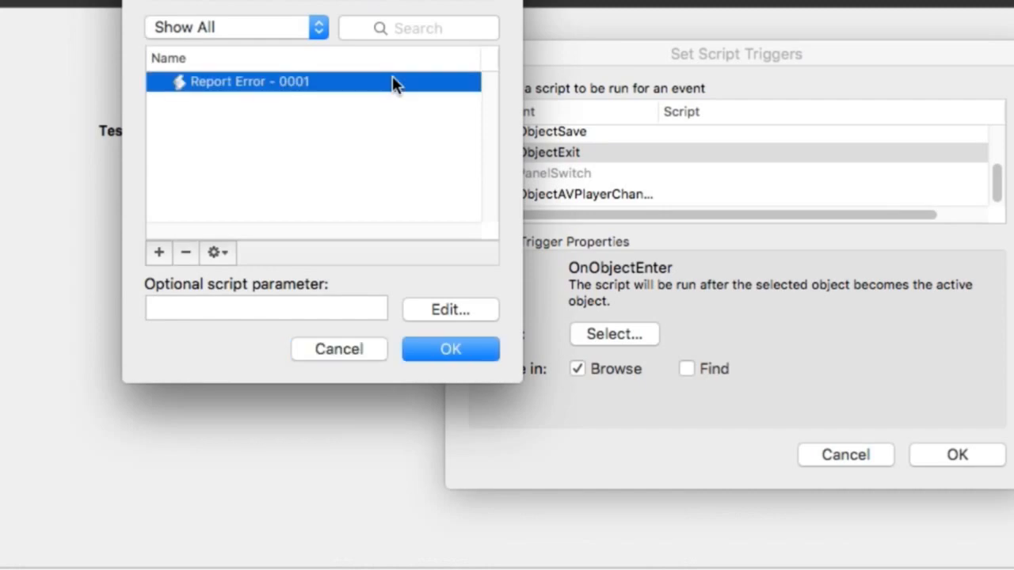
pyautogui.click(450, 349)
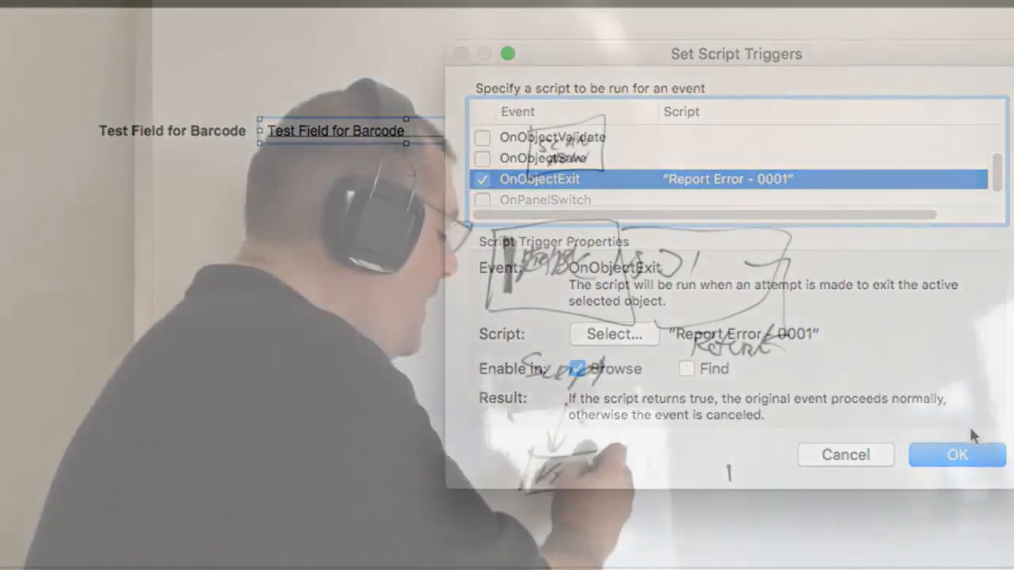